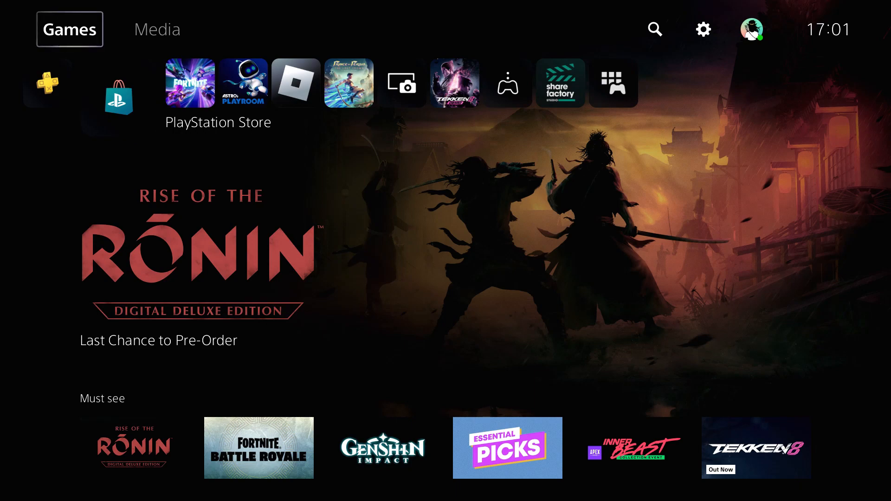
Step: Restore the console's licenses via Users and Accounts > Other and acknowledge the confirmation
{"action": "left_click", "coordinate": [702, 30]}
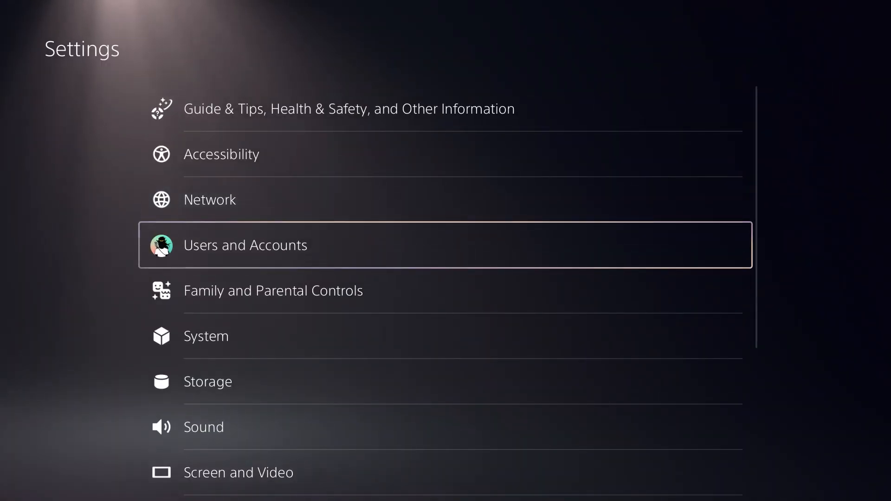
{"action": "left_click", "coordinate": [245, 245]}
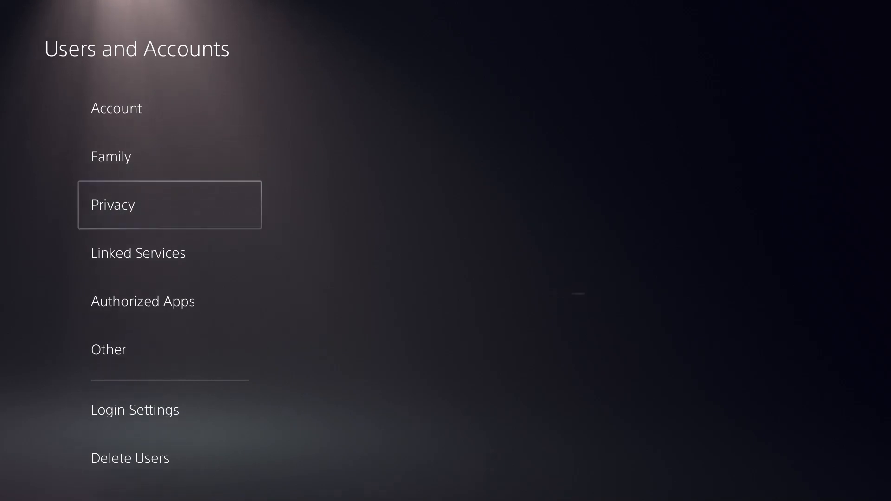
{"action": "left_click", "coordinate": [108, 349]}
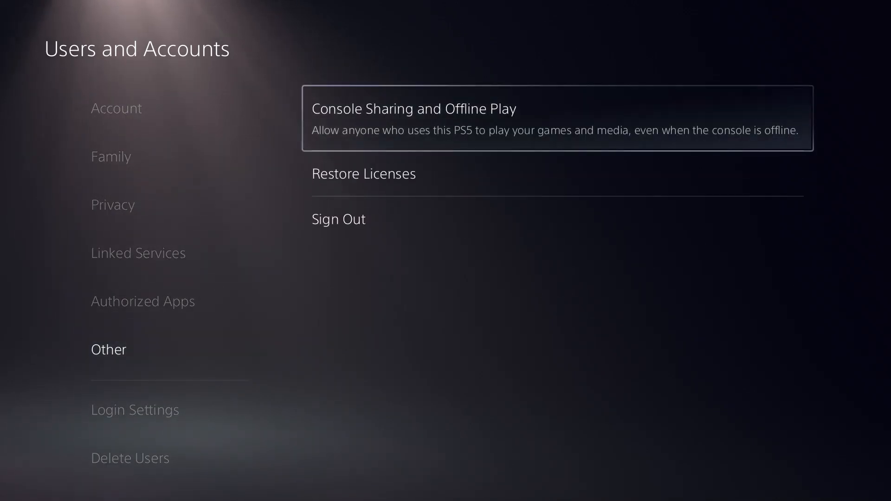
{"action": "left_click", "coordinate": [363, 173]}
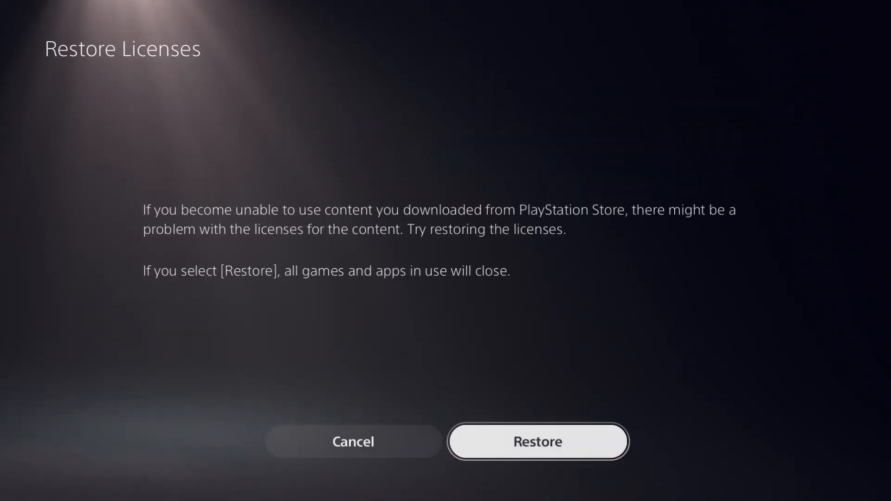
{"action": "left_click", "coordinate": [537, 442]}
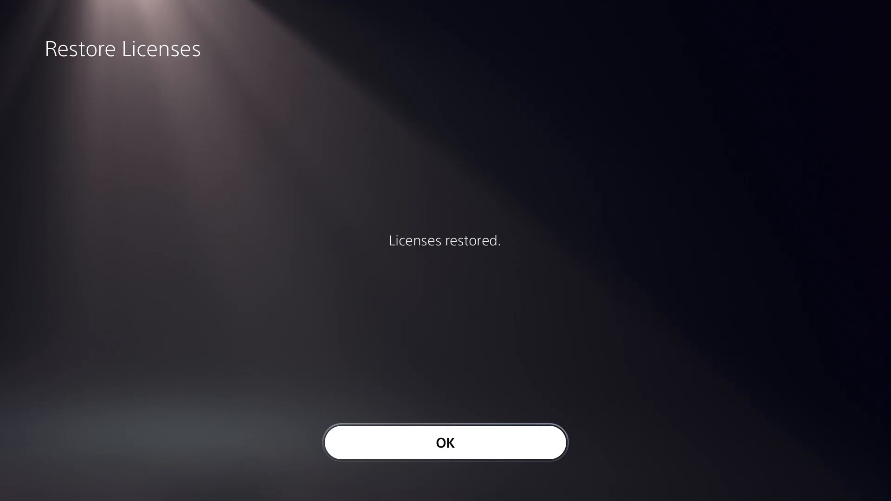
{"action": "left_click", "coordinate": [446, 443]}
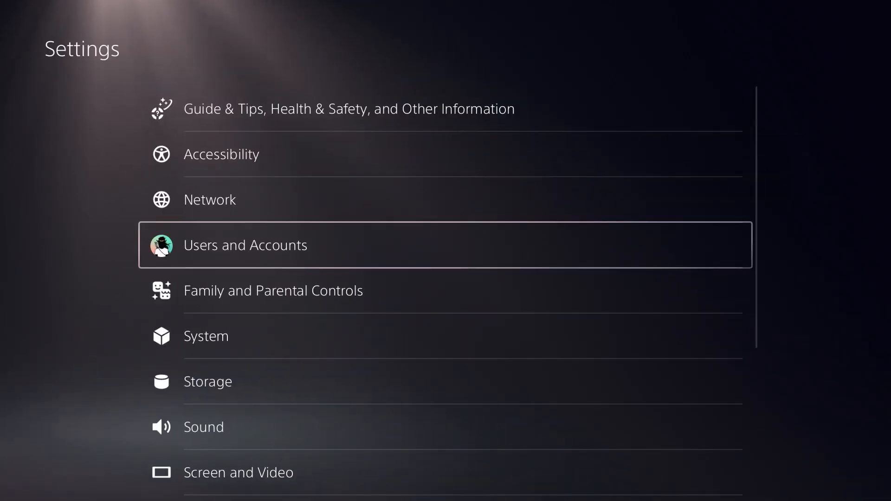
Step: Check Network connection status shows connected and signed in, then request the PSN status page
{"action": "left_click", "coordinate": [209, 199]}
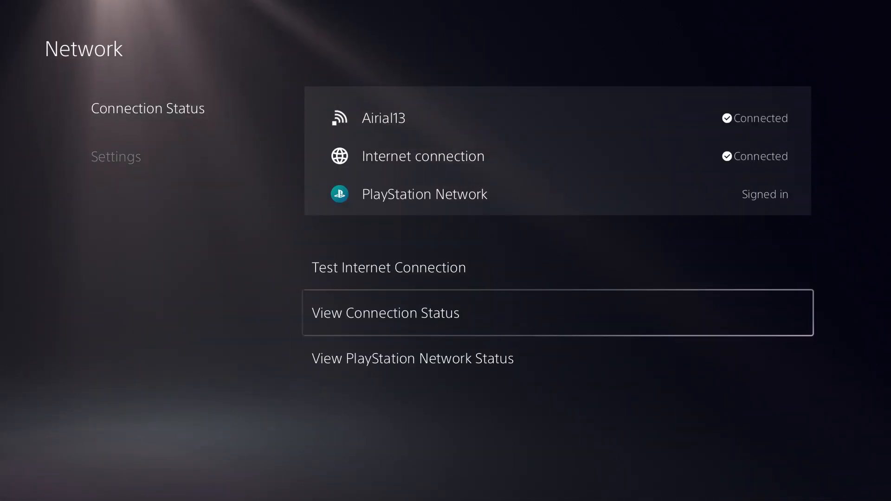
{"action": "left_click", "coordinate": [389, 268]}
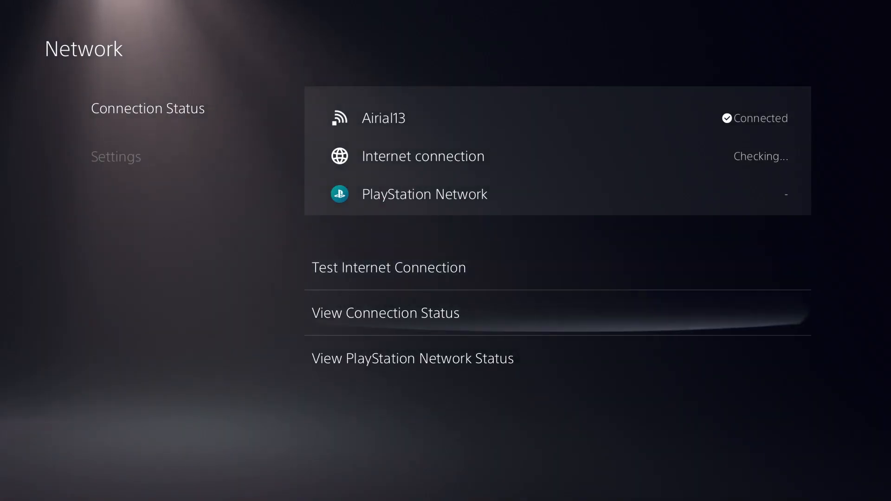
{"action": "left_click", "coordinate": [385, 312]}
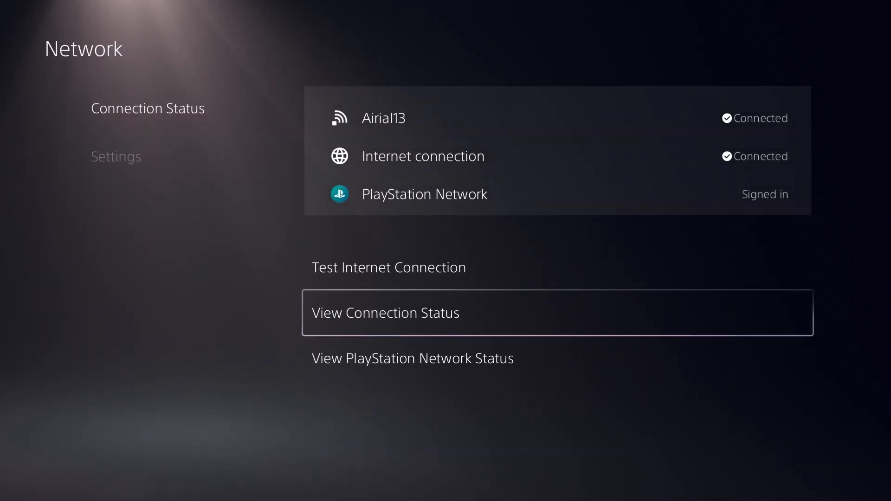
{"action": "key", "text": "down"}
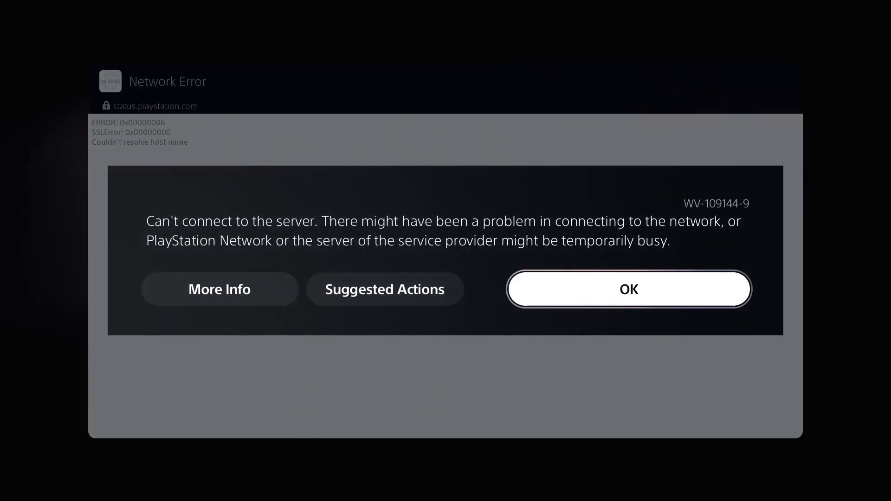
Step: Dismiss the server error so the PSN Service Status page loads showing all services running
{"action": "left_click", "coordinate": [629, 288]}
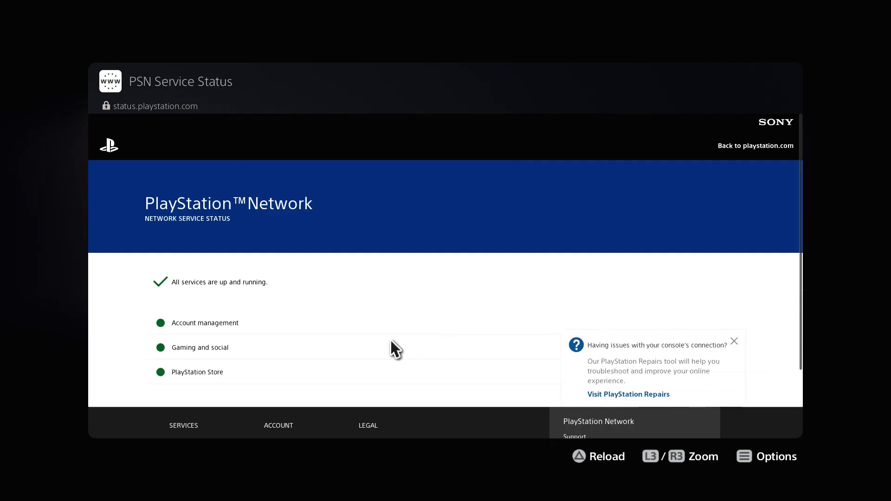
{"action": "mouse_move", "coordinate": [254, 301]}
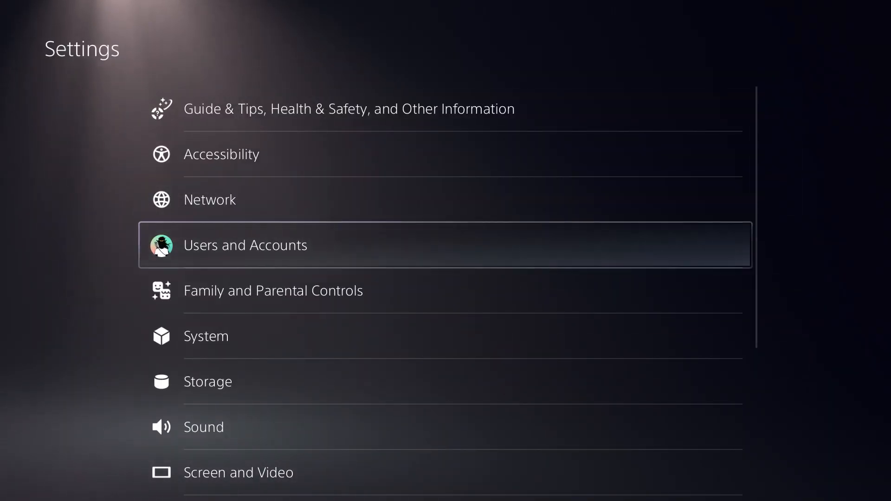
{"action": "left_click", "coordinate": [245, 245]}
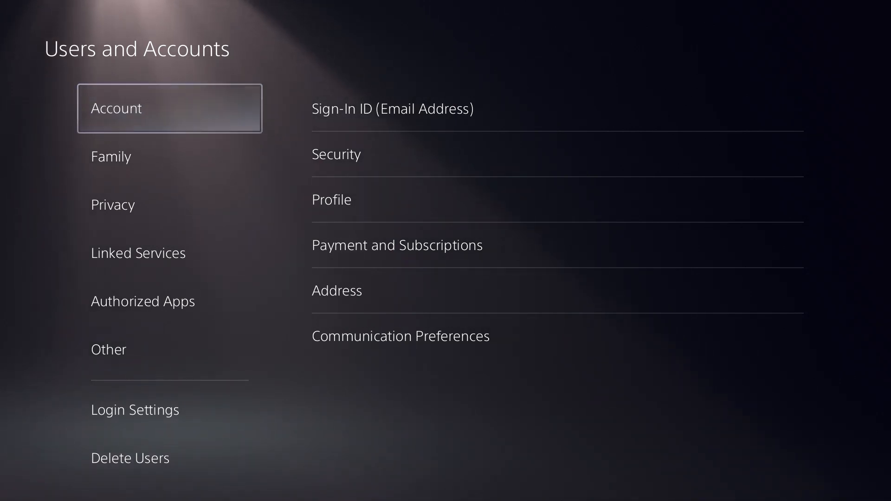
{"action": "left_click", "coordinate": [397, 246]}
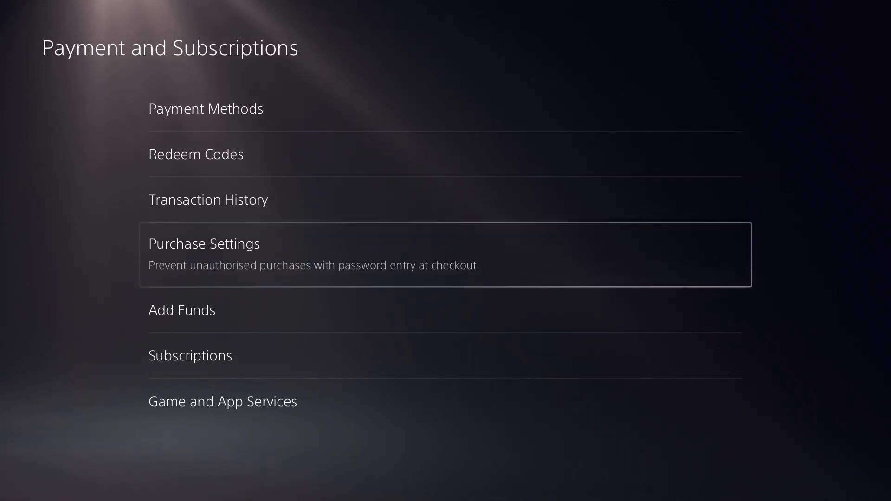
{"action": "key", "text": "down"}
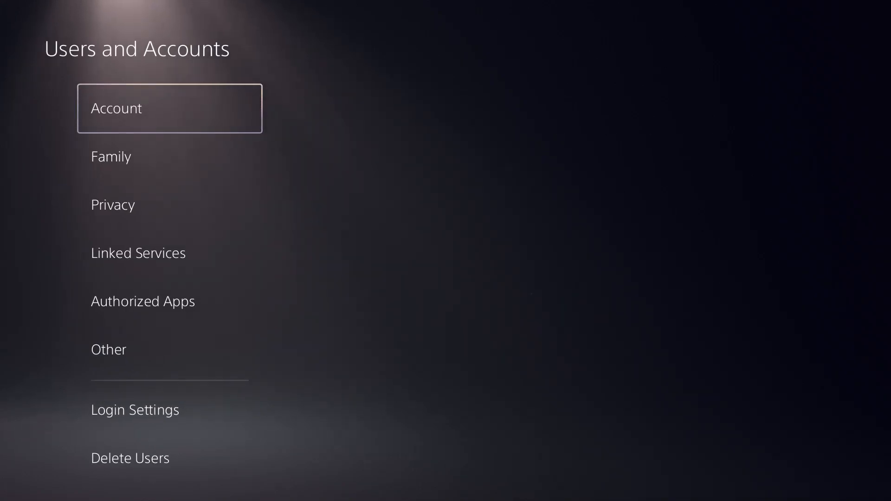
{"action": "key", "text": "Escape"}
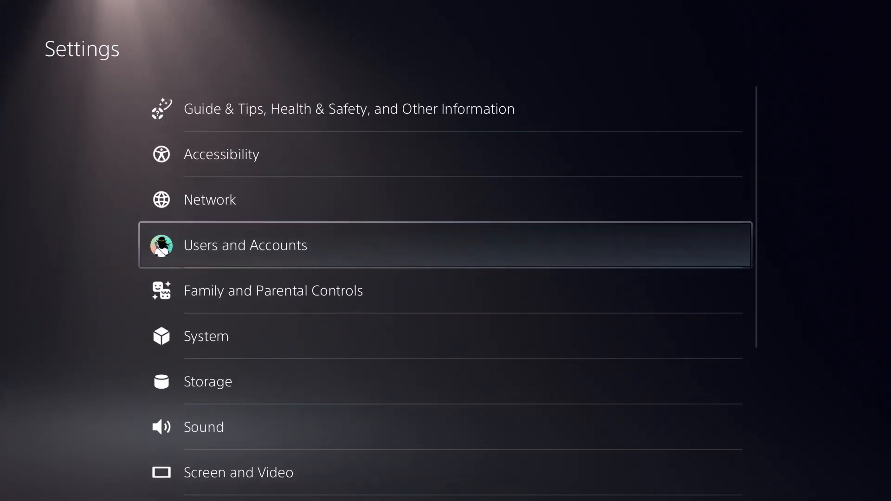
Step: Review the System settings' software options, then return to the home screen
{"action": "left_click", "coordinate": [205, 336]}
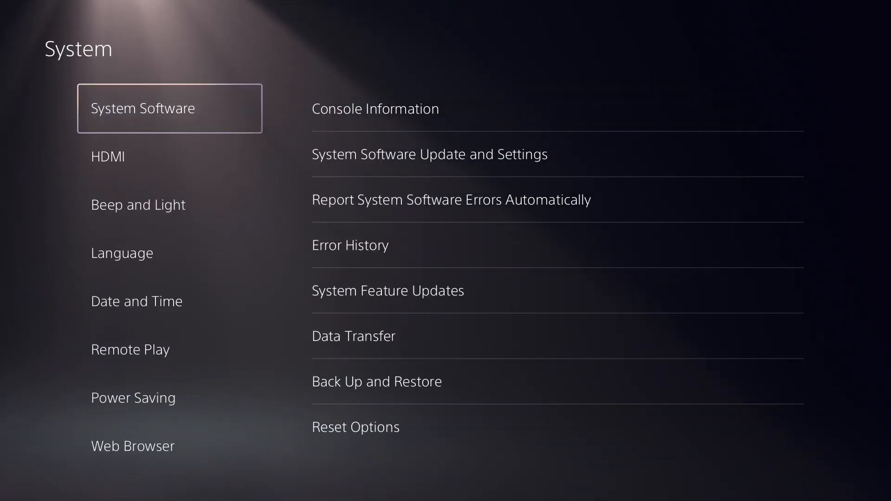
{"action": "key", "text": "PS"}
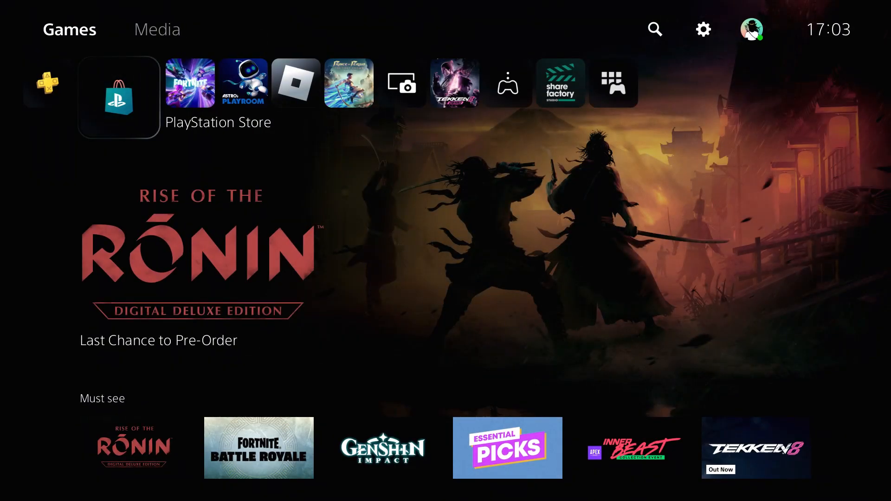
Step: Bring up the Control Center power options listing rest mode, turn off and restart
{"action": "key", "text": "PS"}
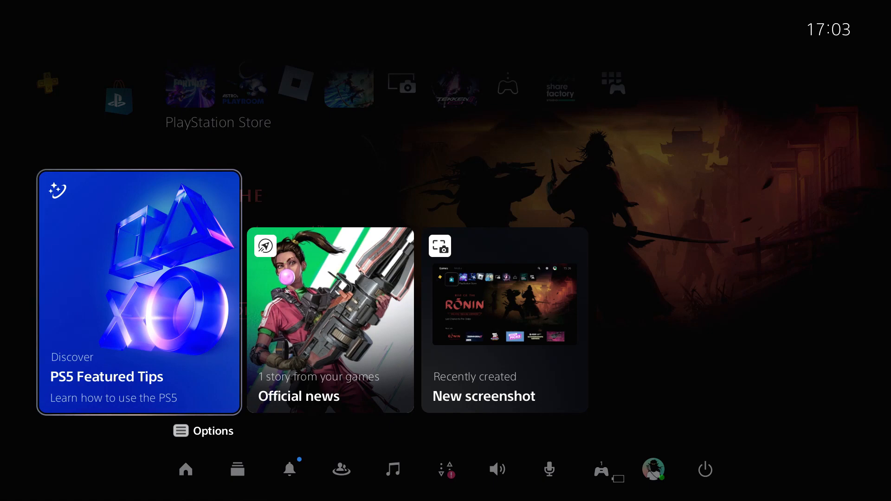
{"action": "mouse_move", "coordinate": [705, 469]}
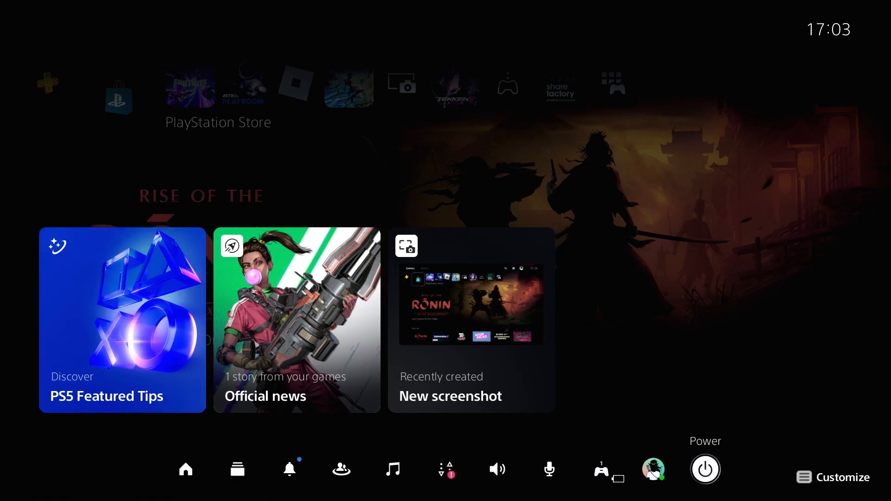
{"action": "left_click", "coordinate": [705, 469]}
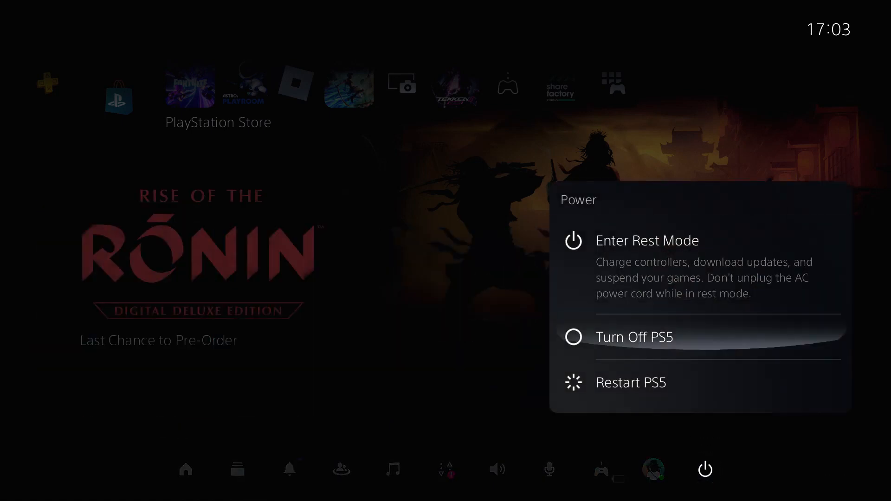